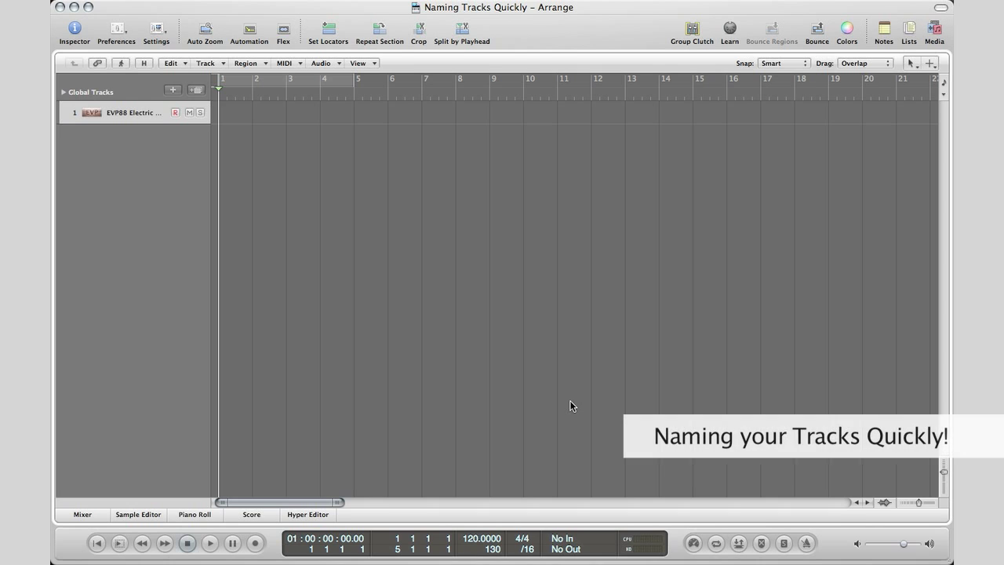
{"action": "mouse_move", "coordinate": [240, 99]}
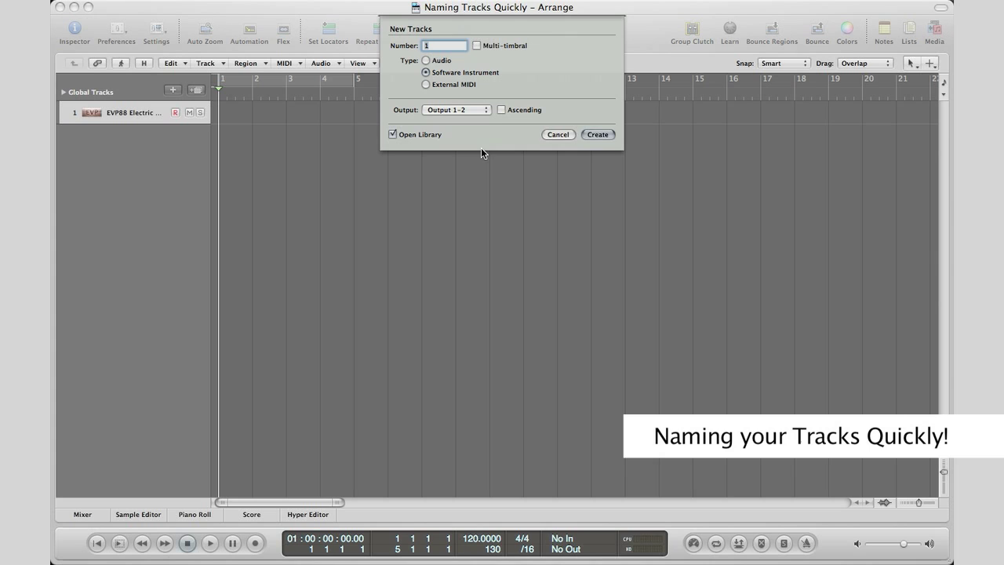
Create 10 new audio tracks via the New Tracks dialog below the electric piano track.
{"action": "left_click", "coordinate": [427, 60]}
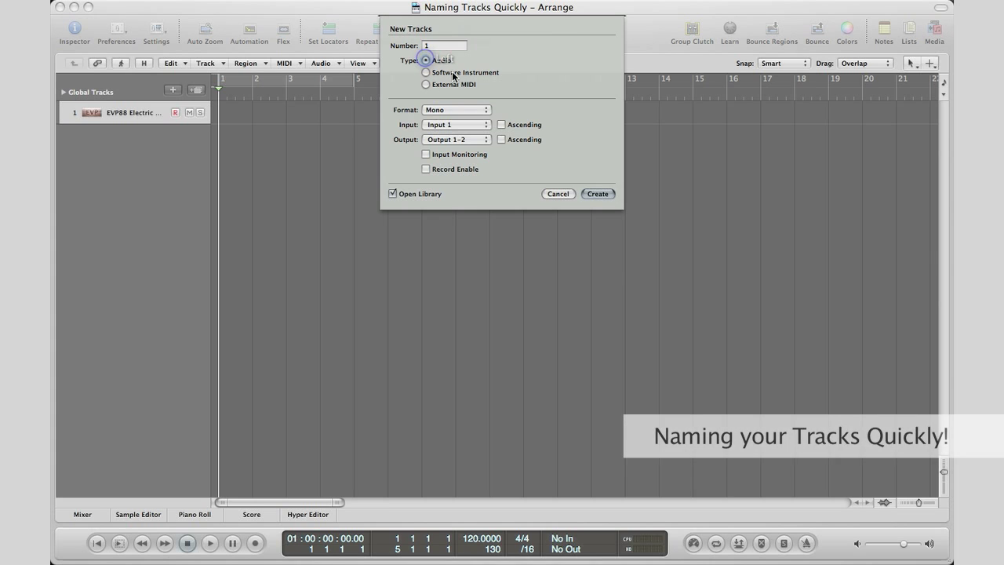
{"action": "left_click", "coordinate": [427, 59]}
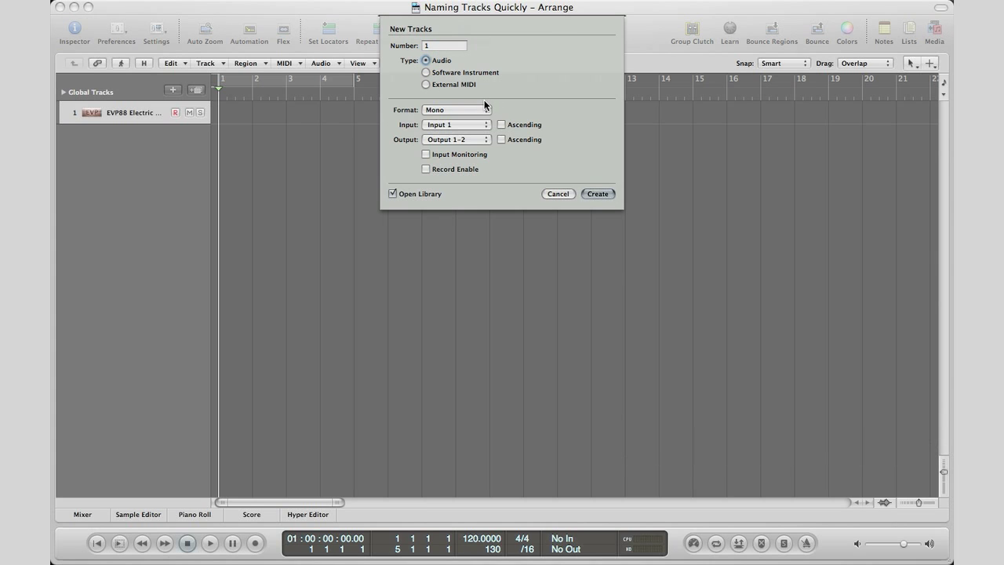
{"action": "left_click", "coordinate": [442, 44]}
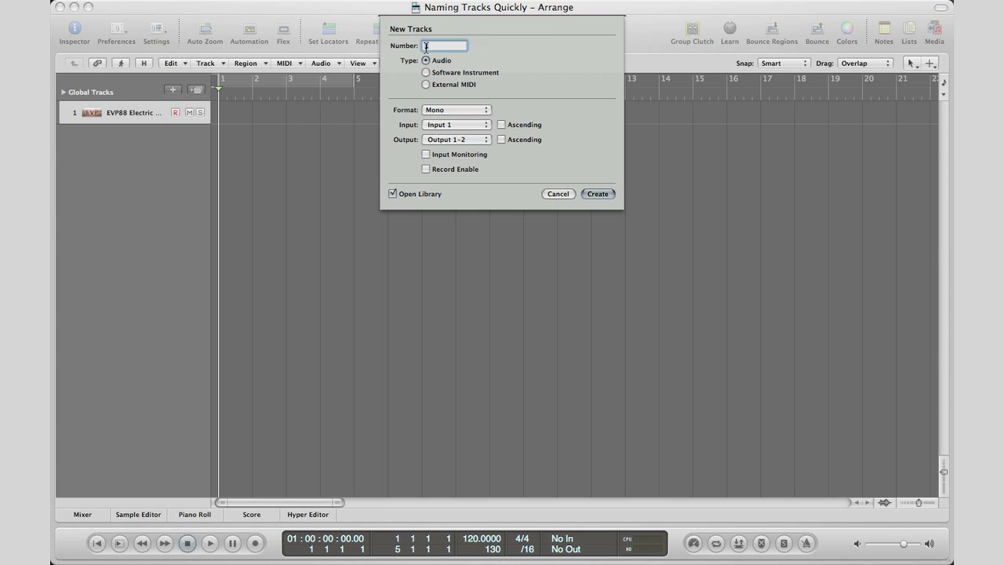
{"action": "left_click", "coordinate": [596, 195]}
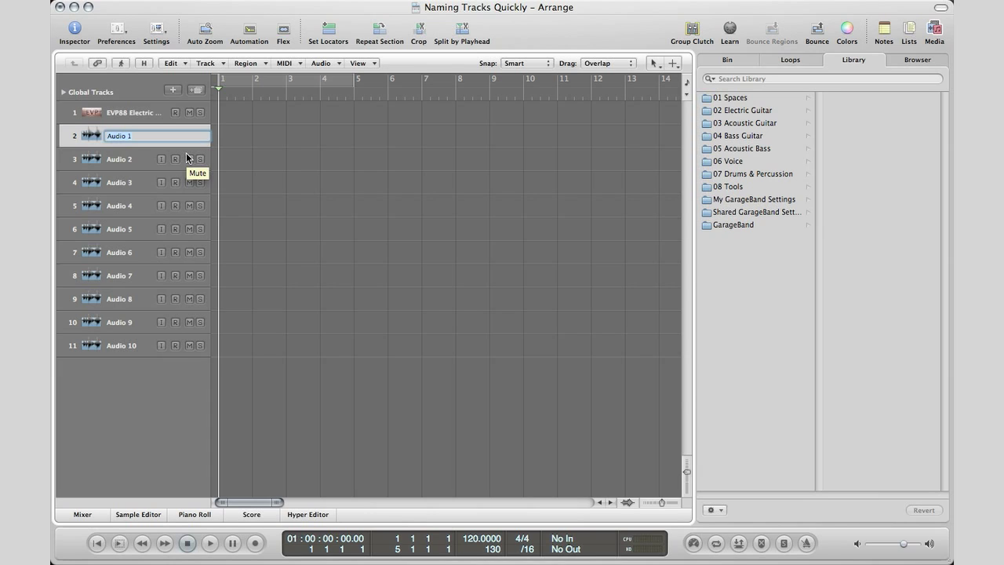
Rename Audio 1-5 to Kick, Snare, HH, Low Tom and OH.
{"action": "type", "text": "Kick"}
{"action": "left_click", "coordinate": [130, 159]}
{"action": "type", "text": "Snare"}
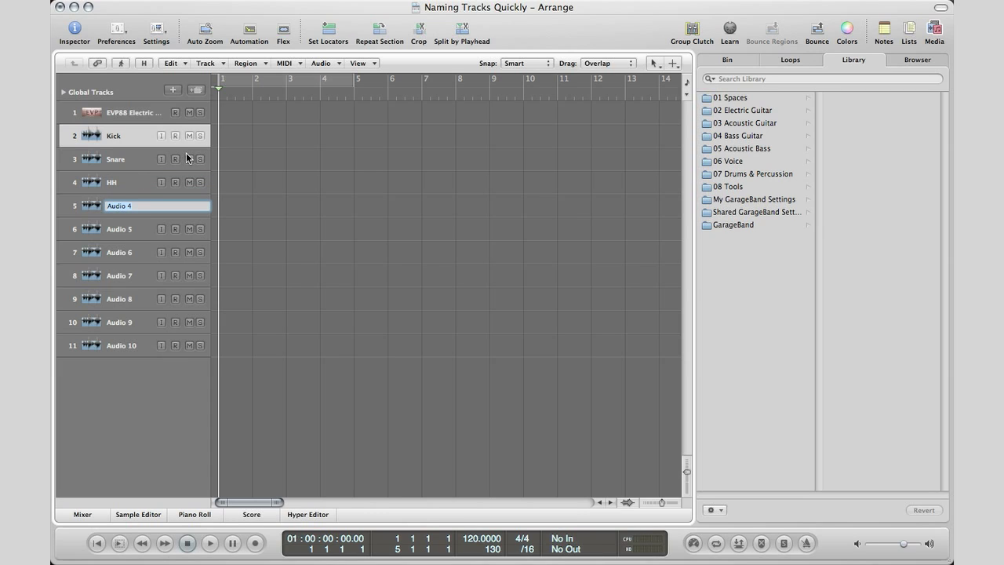
{"action": "type", "text": "Low Tom"}
{"action": "left_click", "coordinate": [157, 229]}
{"action": "type", "text": "OC"}
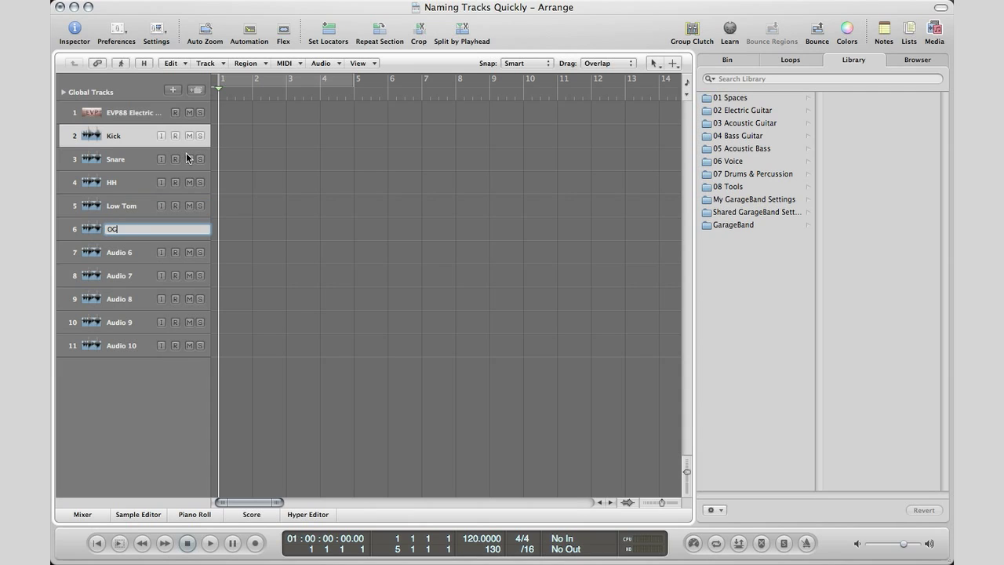
{"action": "key", "text": "Return"}
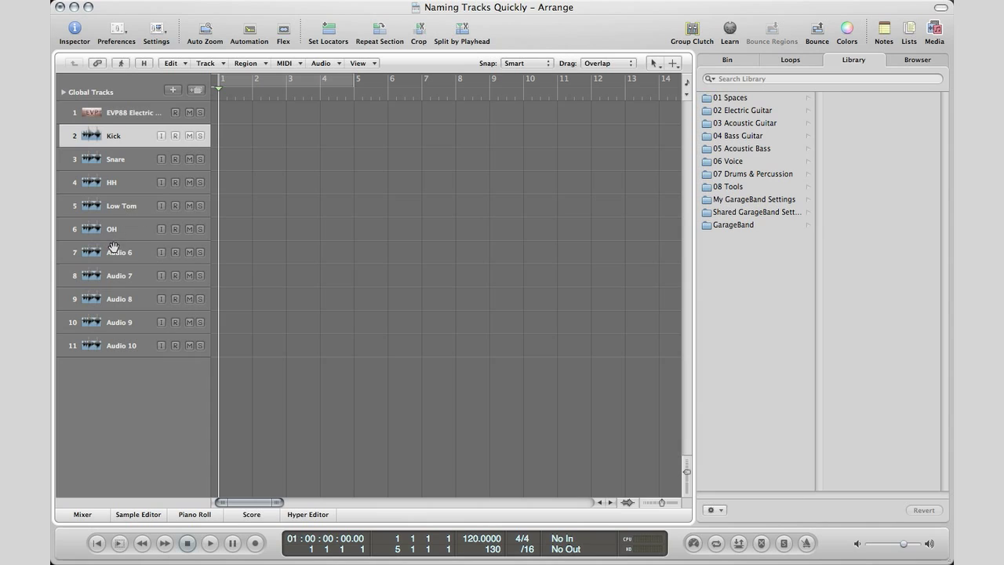
Rename Audio 6-10 to GTR, Piano, Strings, Pad and Lead Synth.
{"action": "double_click", "coordinate": [120, 251]}
{"action": "type", "text": "GTR"}
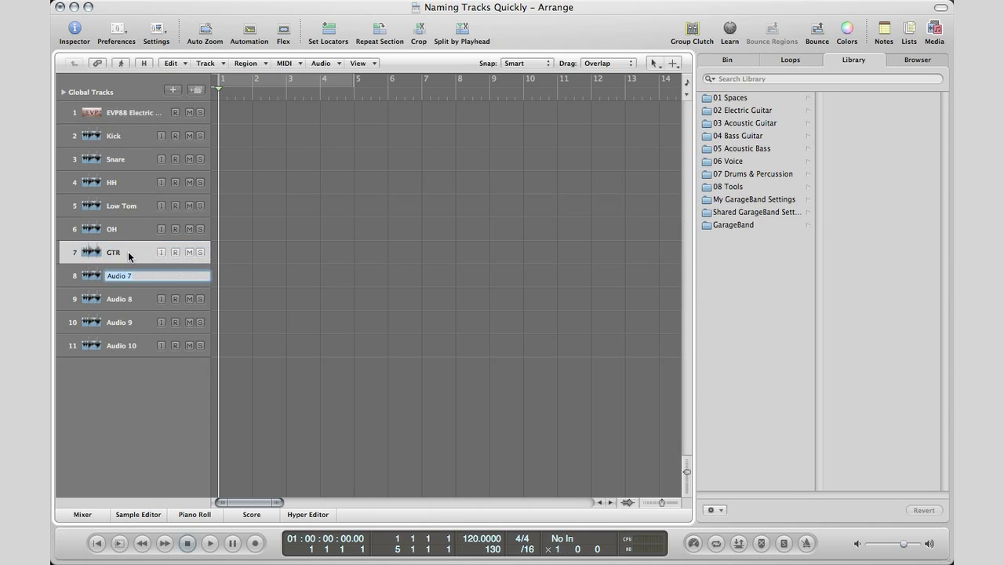
{"action": "type", "text": "Piano"}
{"action": "left_click", "coordinate": [157, 321]}
{"action": "type", "text": "Pad"}
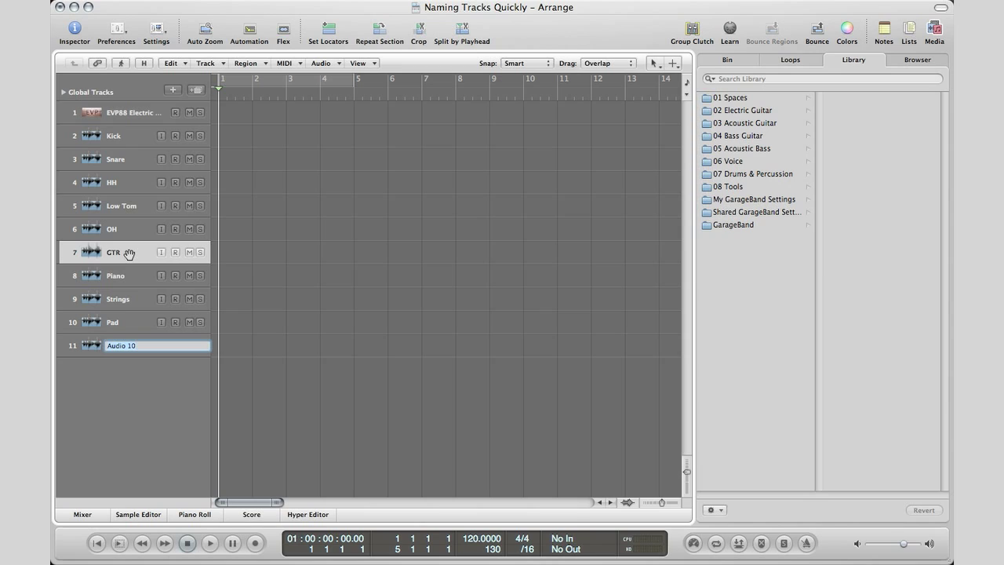
{"action": "type", "text": "Lead Synth"}
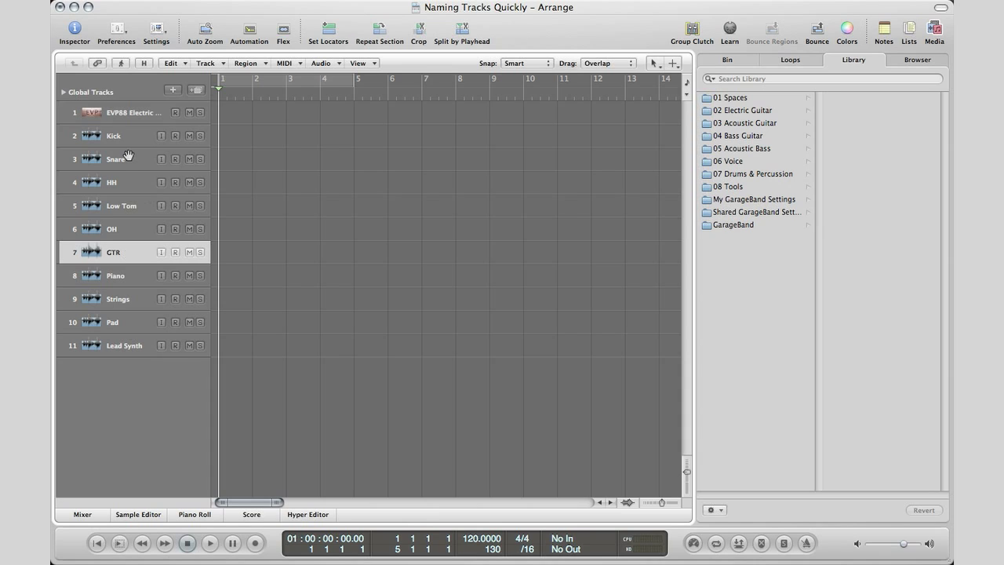
{"action": "double_click", "coordinate": [113, 135]}
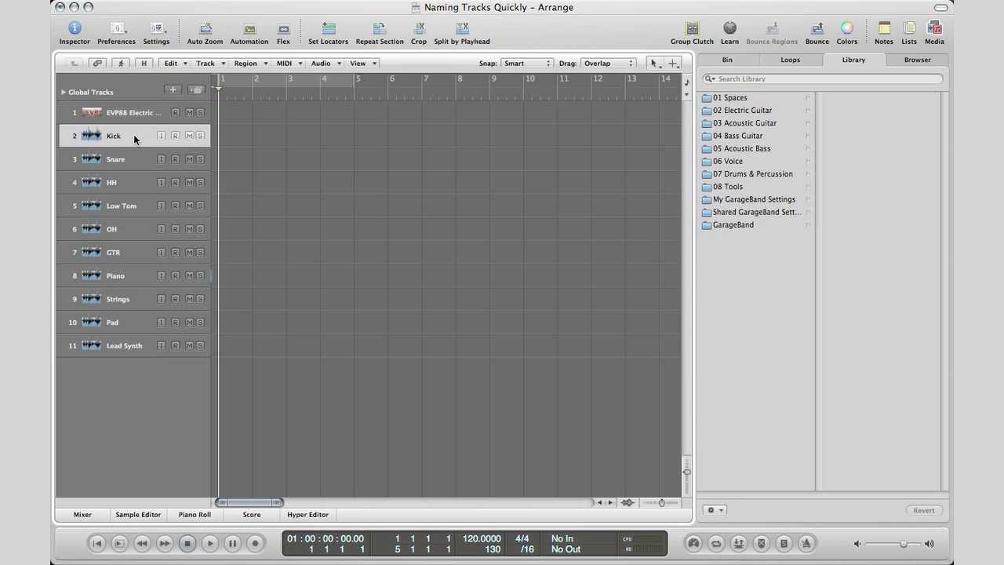
{"action": "double_click", "coordinate": [124, 345]}
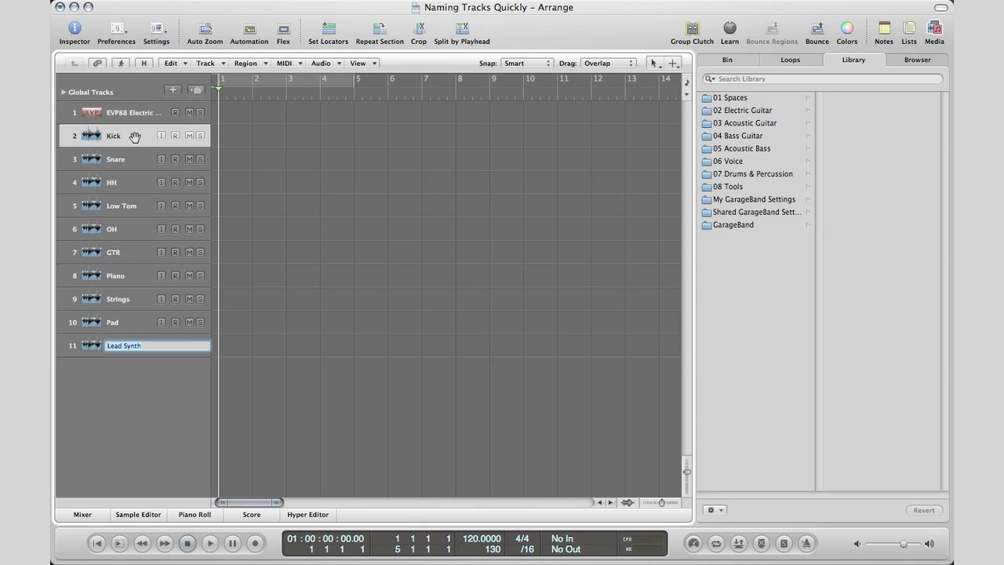